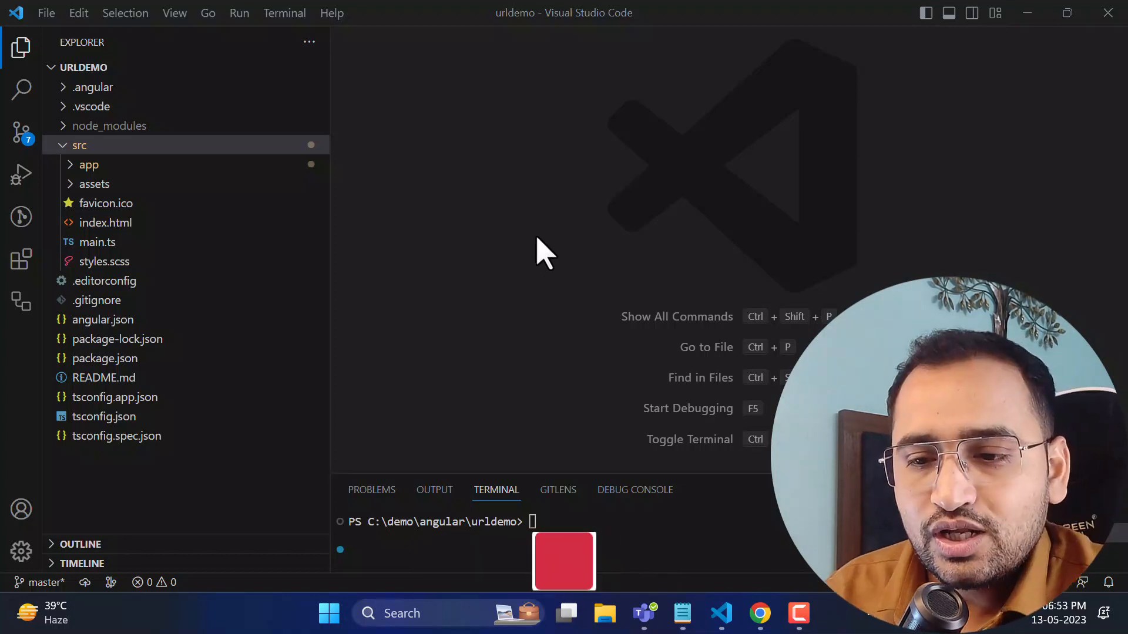
{"action": "mouse_move", "coordinate": [528, 272]}
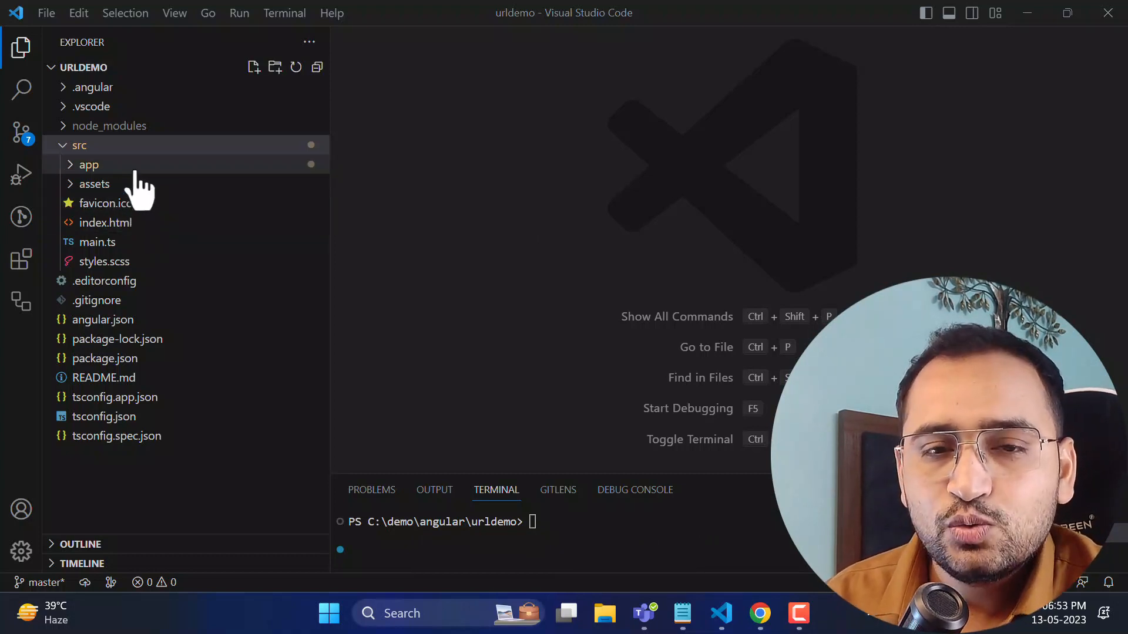
- Expand app > employee in the Explorer and open employee.component.ts
{"action": "left_click", "coordinate": [88, 164]}
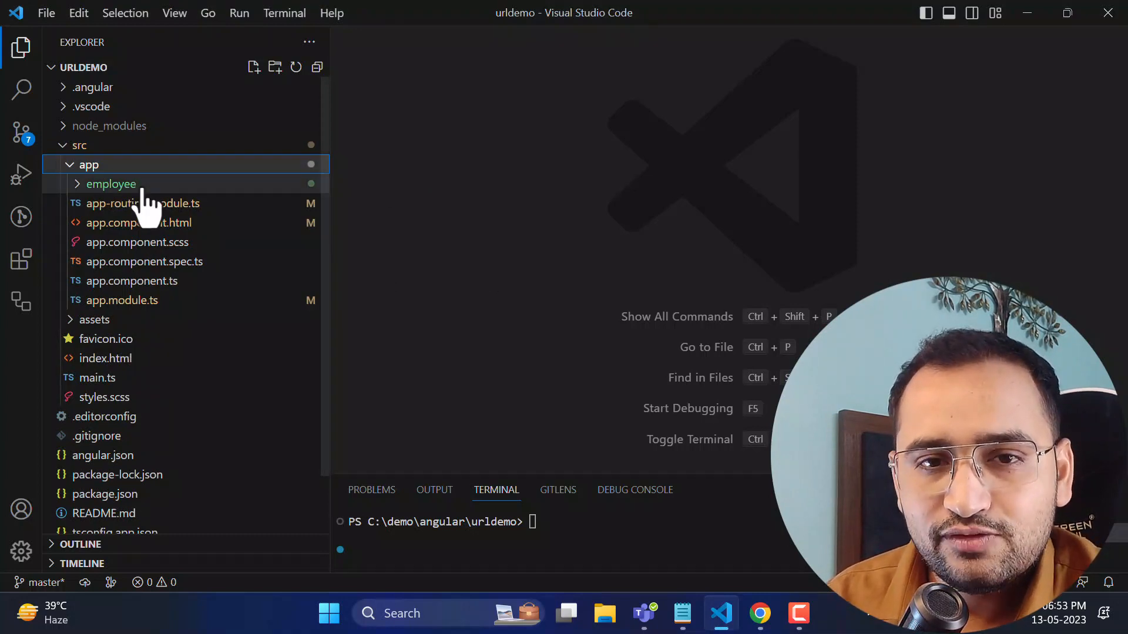
{"action": "left_click", "coordinate": [110, 184]}
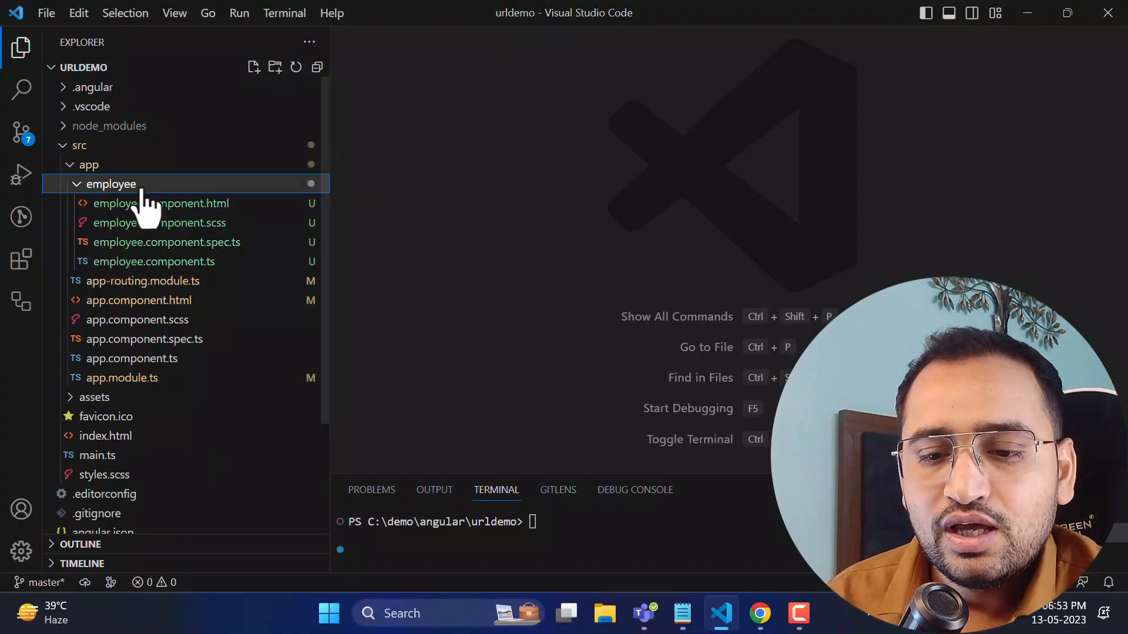
{"action": "left_click", "coordinate": [167, 261]}
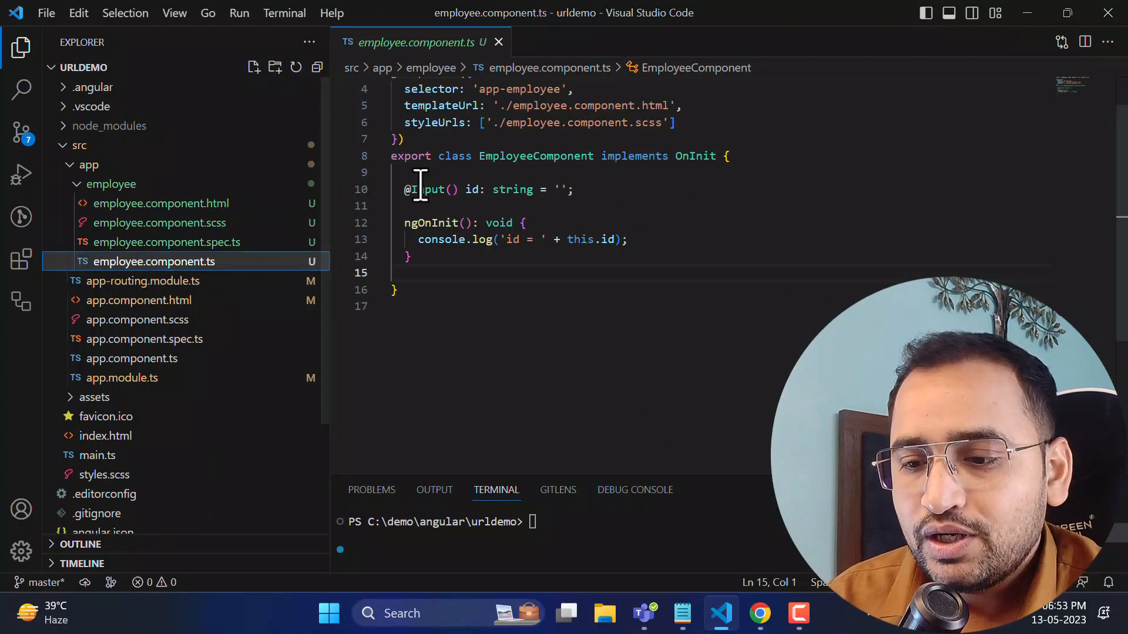
{"action": "triple_click", "coordinate": [489, 189]}
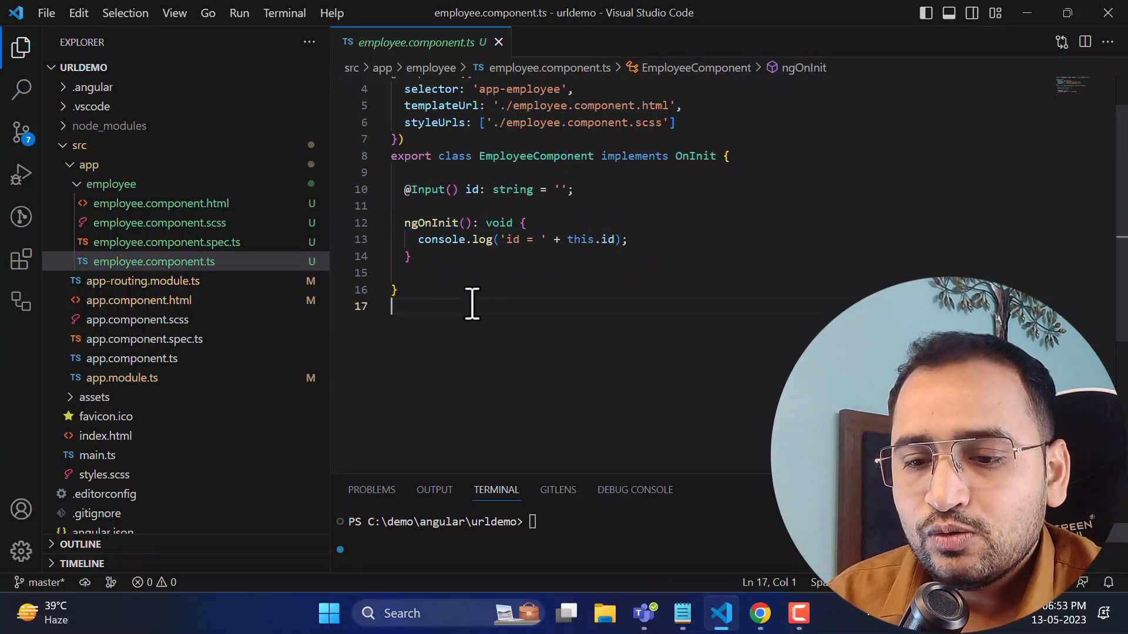
{"action": "left_click", "coordinate": [160, 202]}
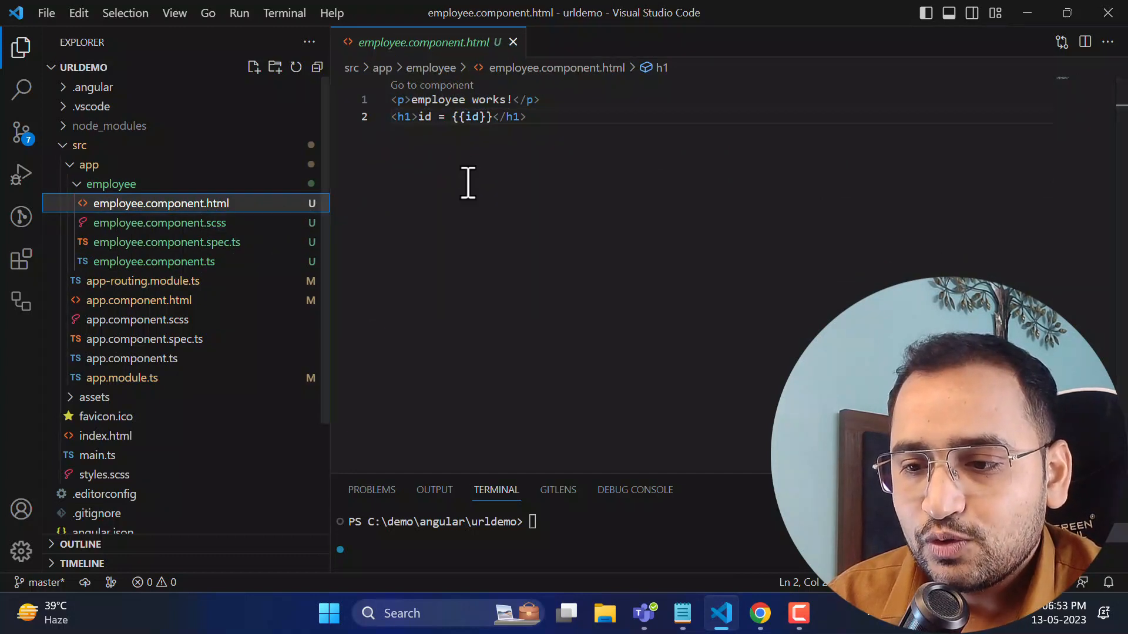
{"action": "left_click", "coordinate": [154, 261]}
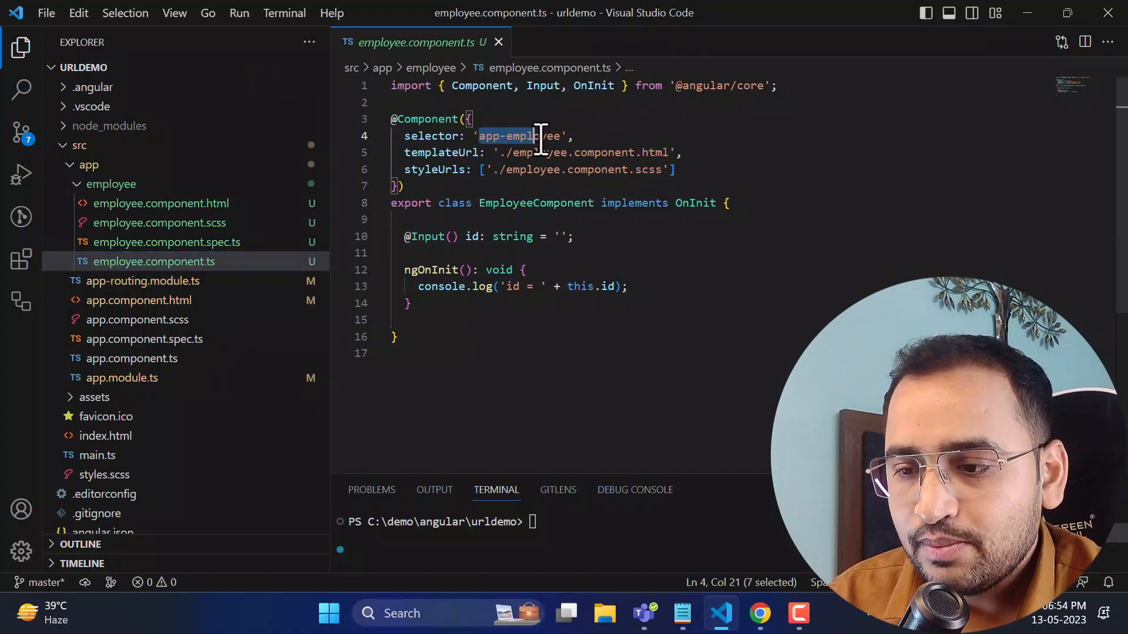
{"action": "left_click", "coordinate": [138, 300]}
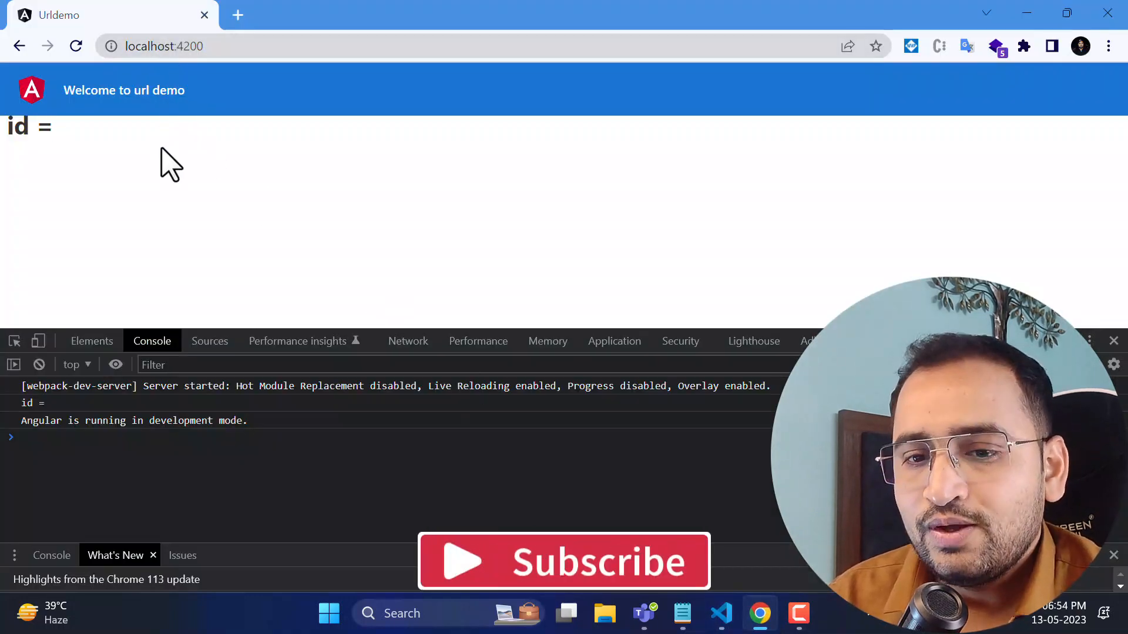
{"action": "mouse_move", "coordinate": [236, 198]}
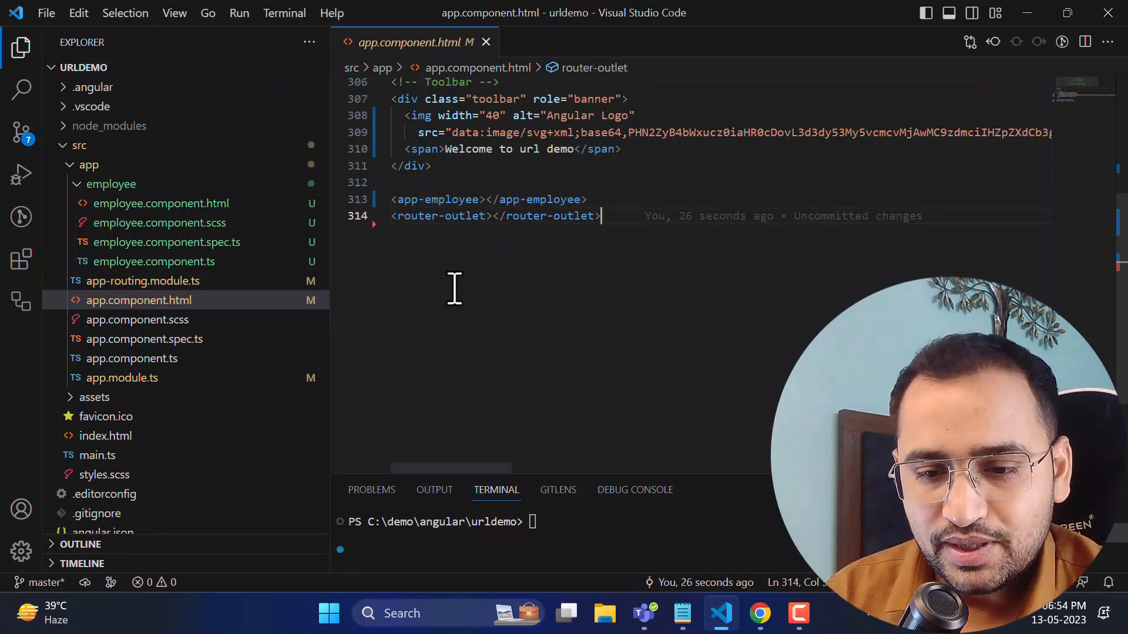
- Return to employee.component.ts from app.component.html
{"action": "left_click", "coordinate": [153, 261]}
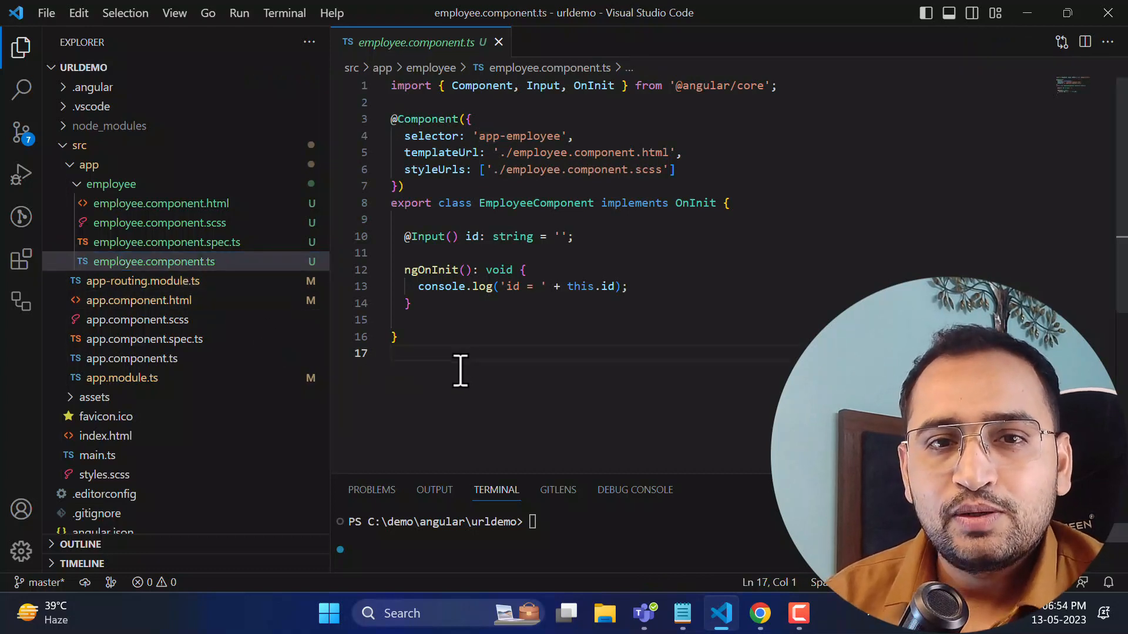
{"action": "mouse_move", "coordinate": [471, 236]}
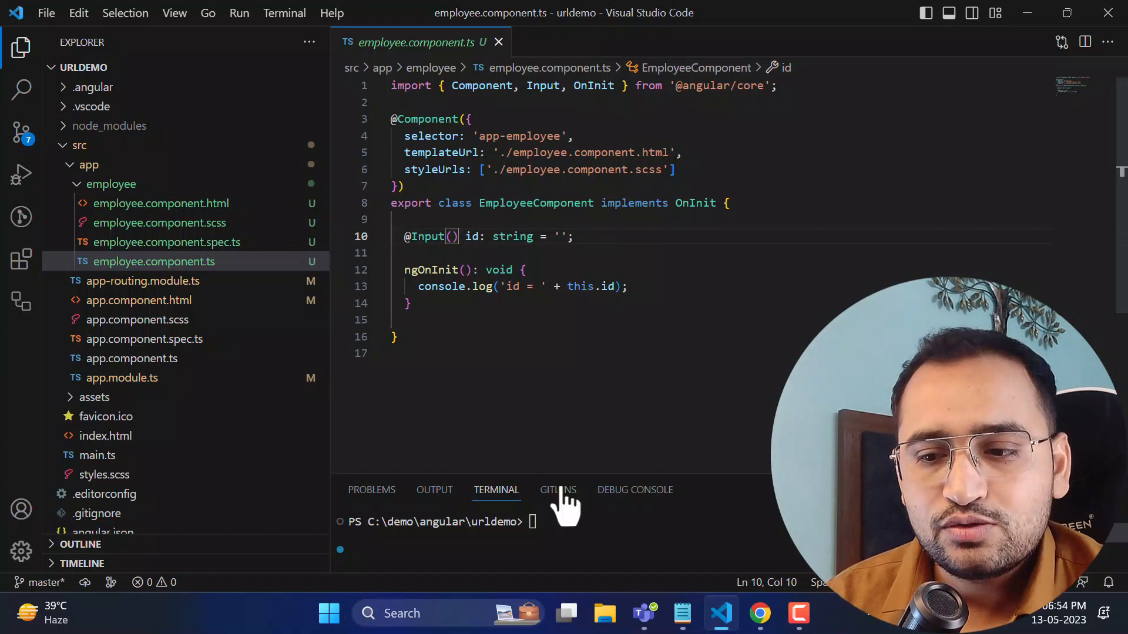
{"action": "type", "text": "{}"}
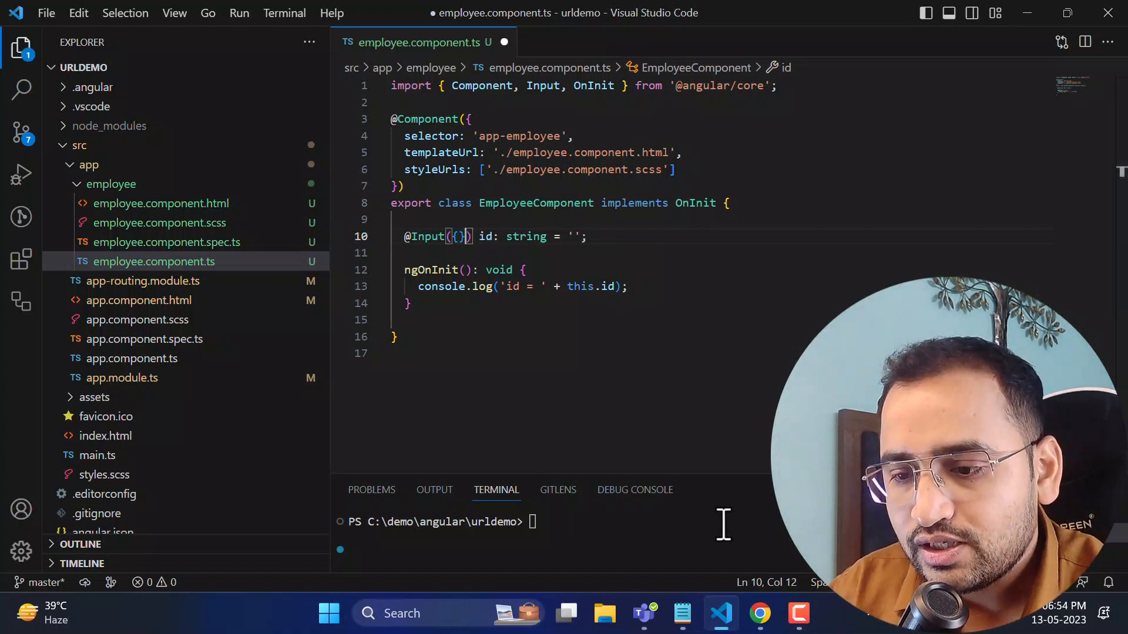
{"action": "type", "text": "required"}
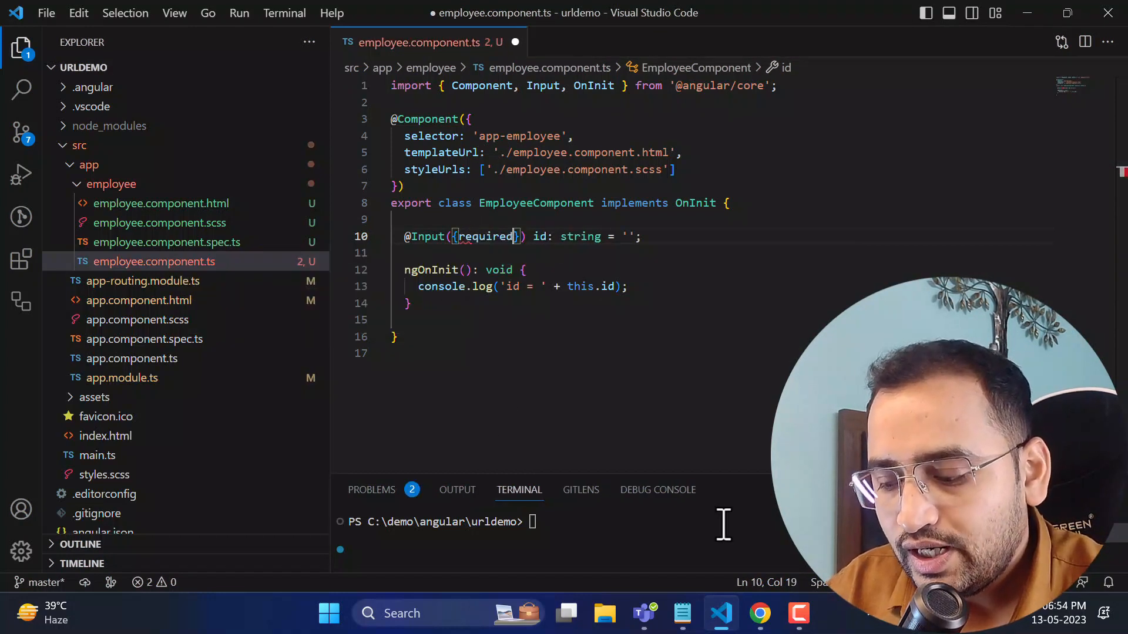
{"action": "type", "text": ":true"}
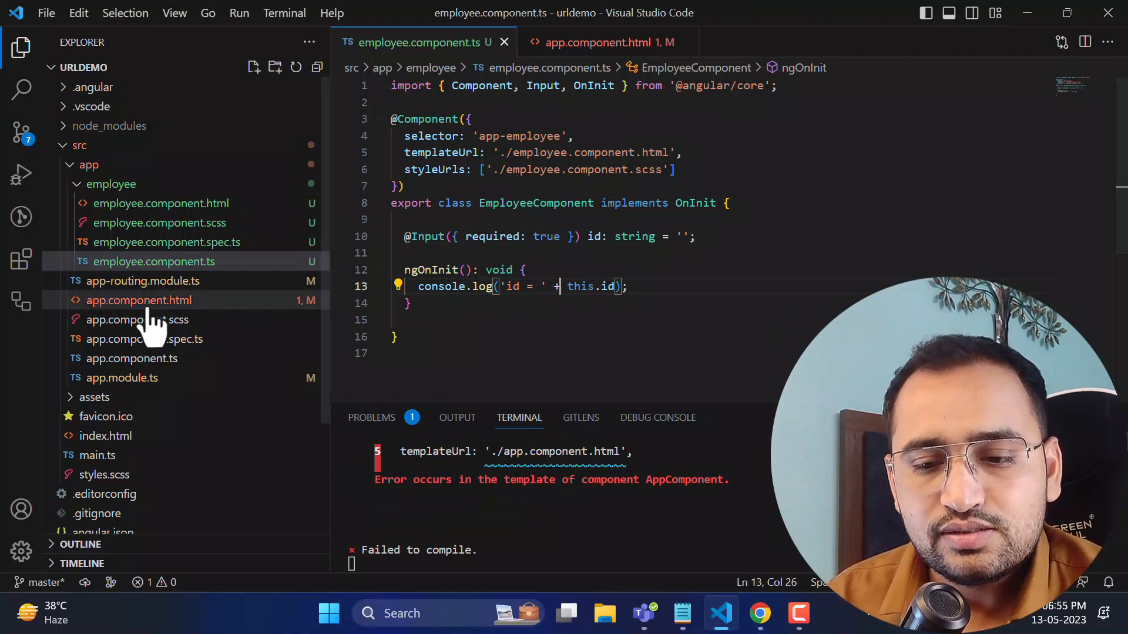
- In app.component.html, add id="1" to the <app-employee> tag
{"action": "left_click", "coordinate": [138, 300]}
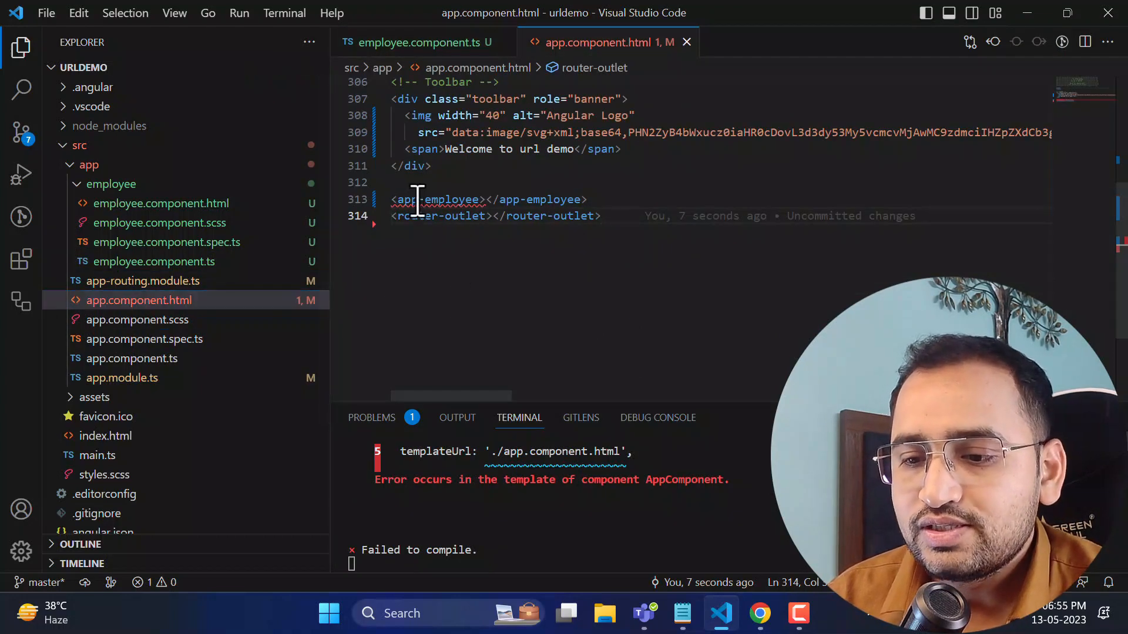
{"action": "mouse_move", "coordinate": [439, 199]}
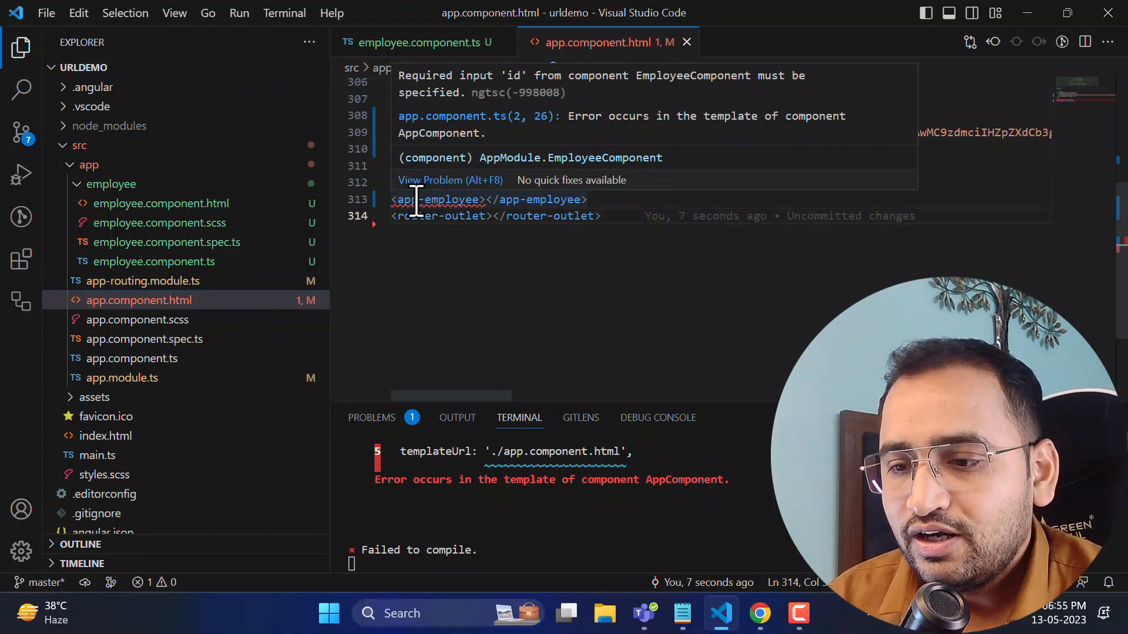
{"action": "mouse_move", "coordinate": [737, 130]}
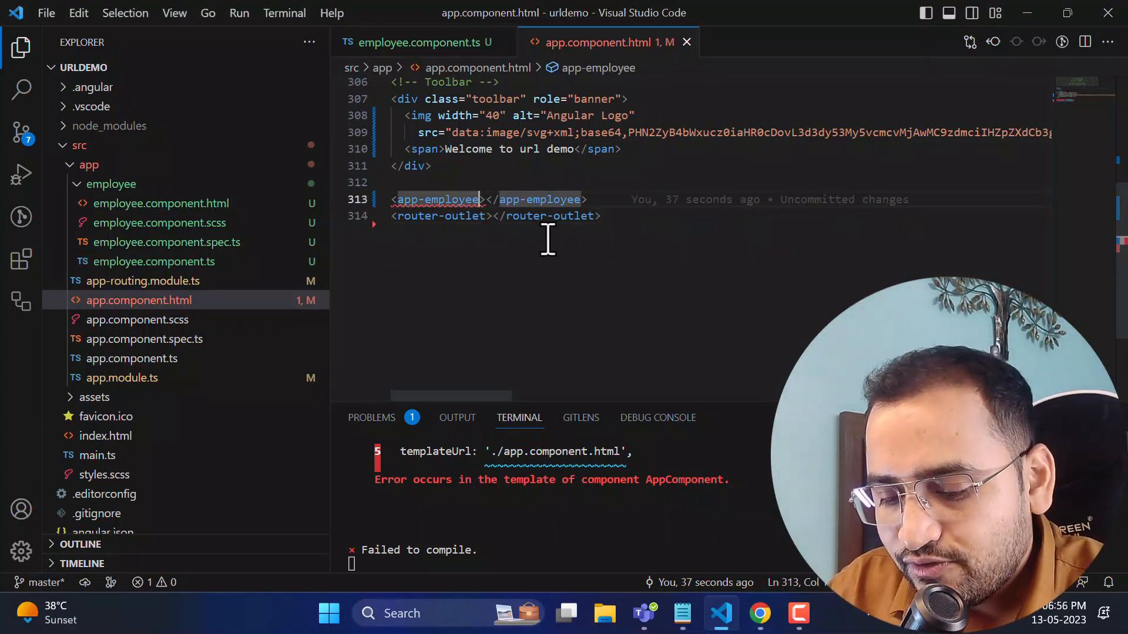
{"action": "type", "text": "id="}
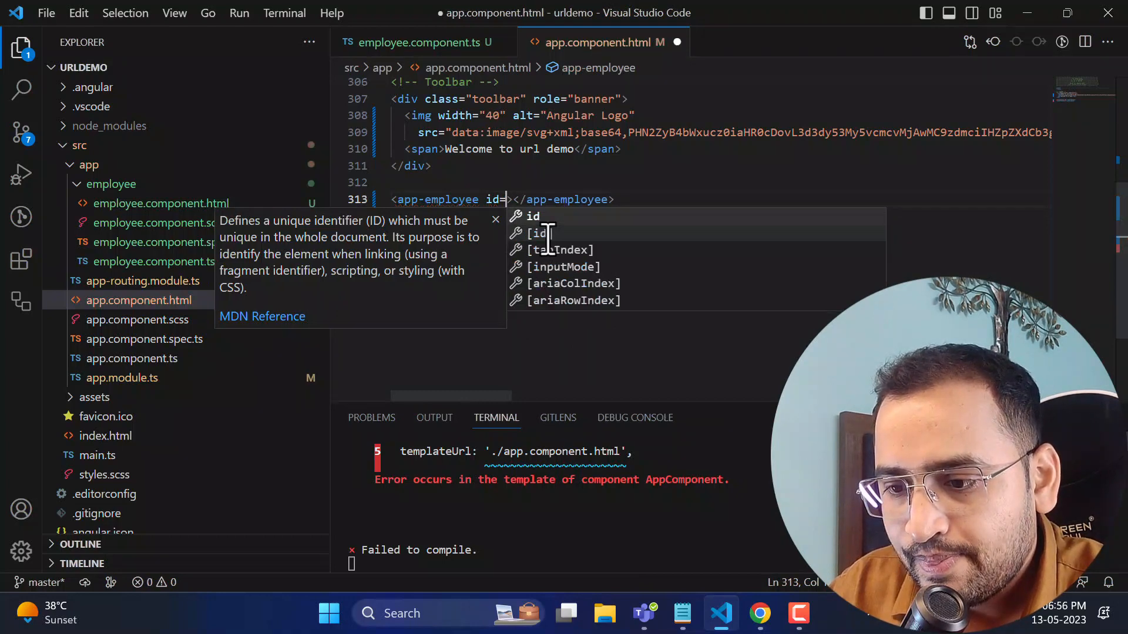
{"action": "type", "text": "\"1\""}
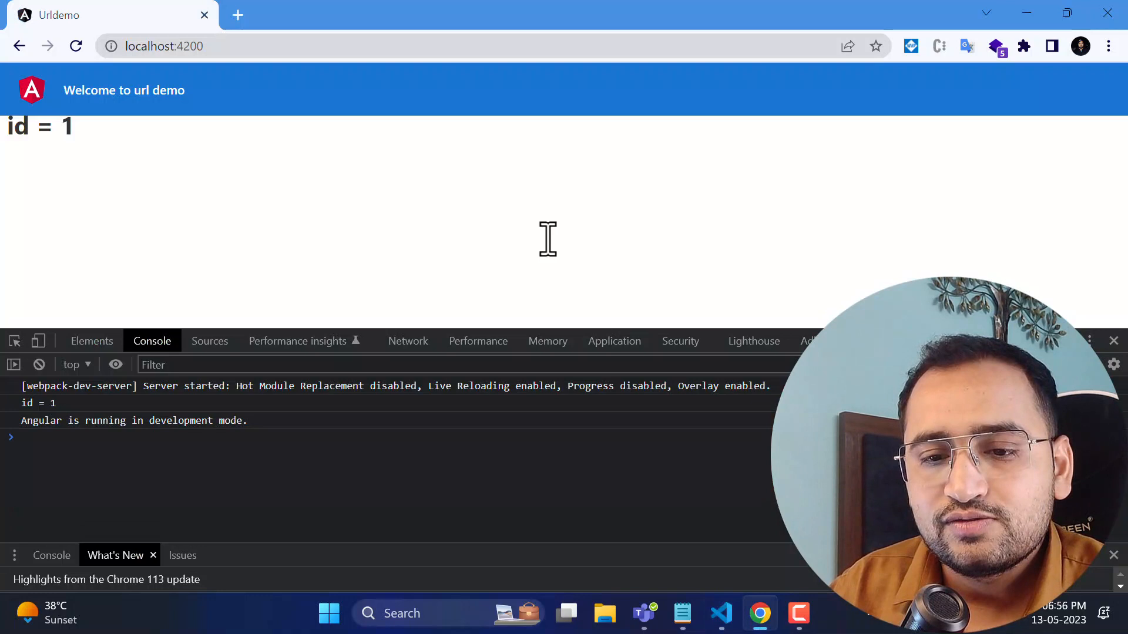
{"action": "mouse_move", "coordinate": [87, 151]}
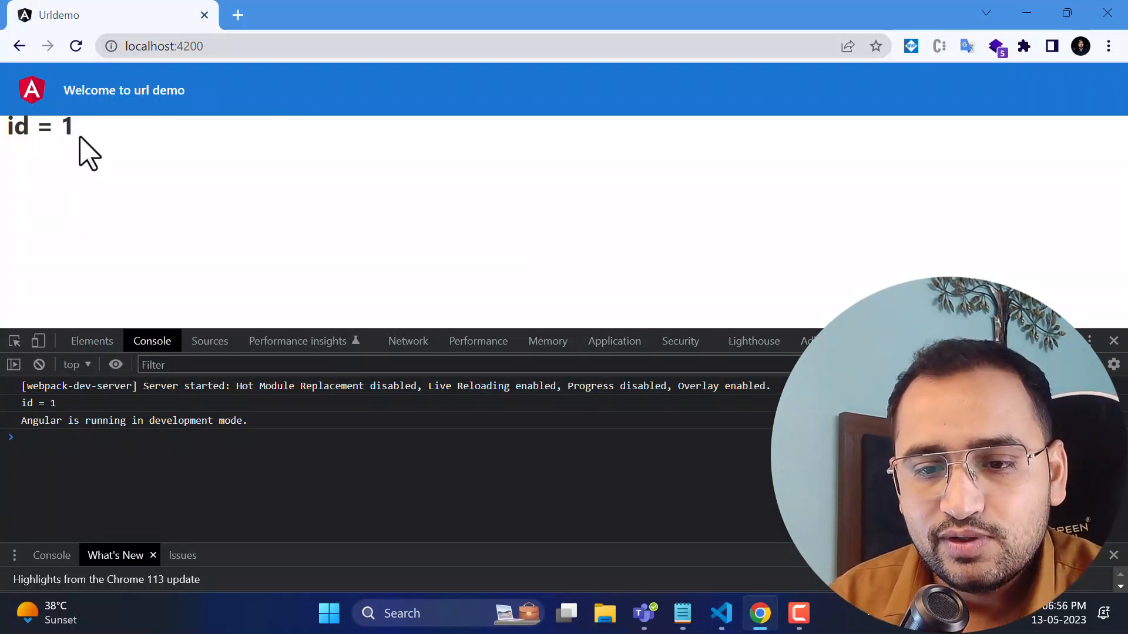